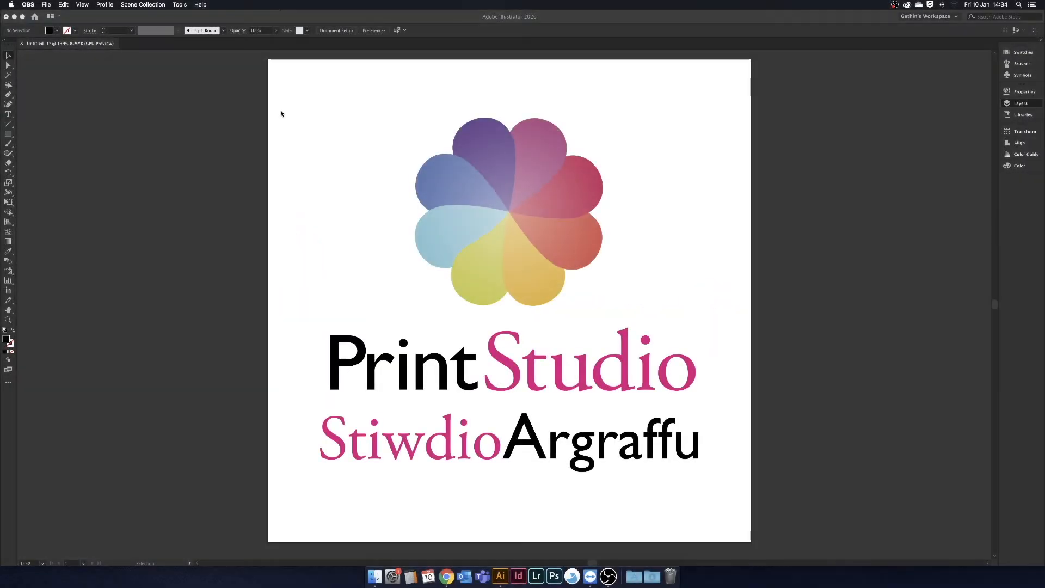
- Show the Layers panel listing the LOGO and SURFACE layers
left_click(1021, 102)
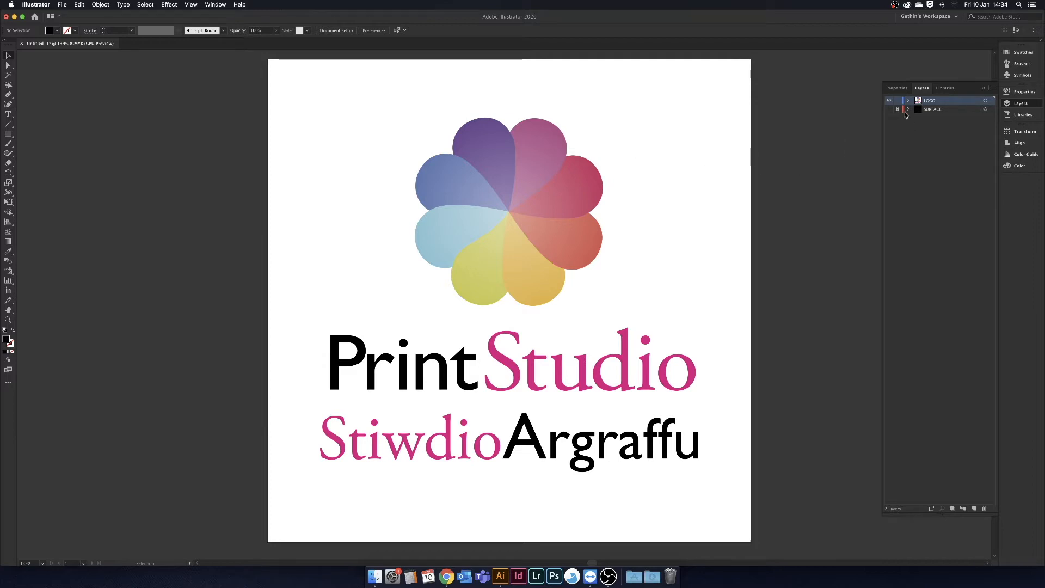
mouse_move(889, 109)
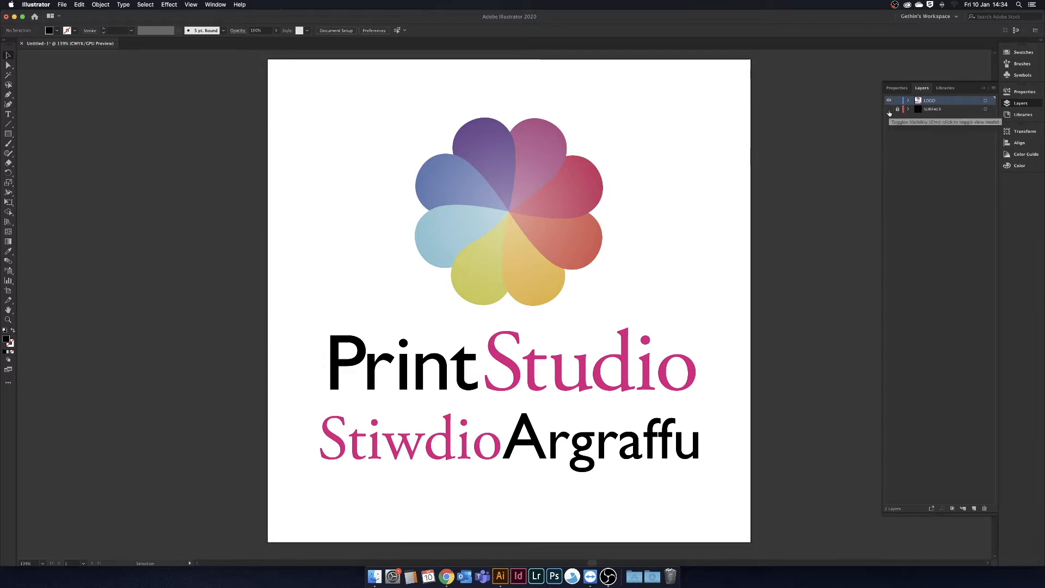
- Make the black SURFACE layer visible behind the logo
left_click(889, 109)
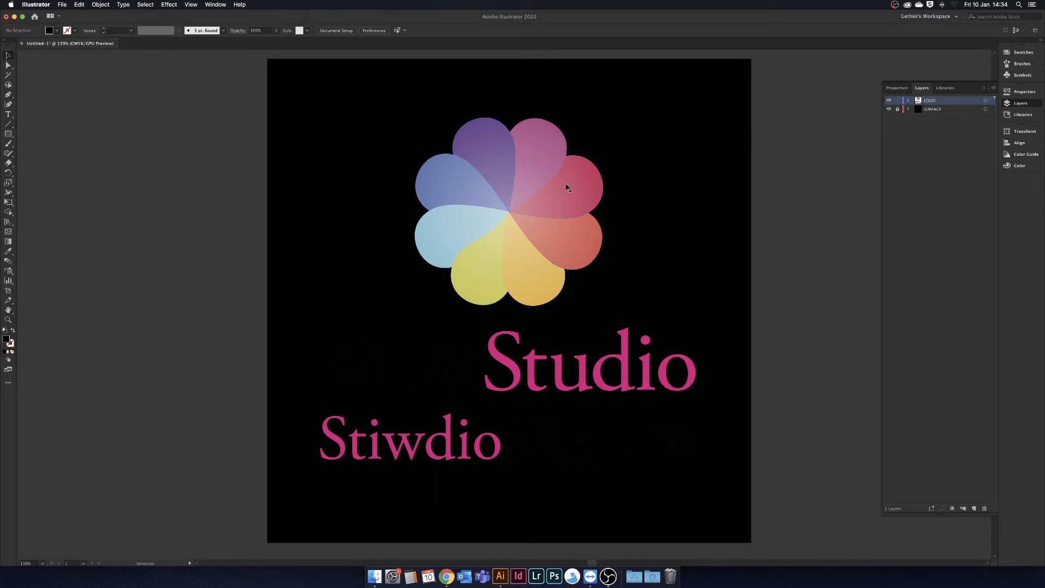
mouse_move(492, 171)
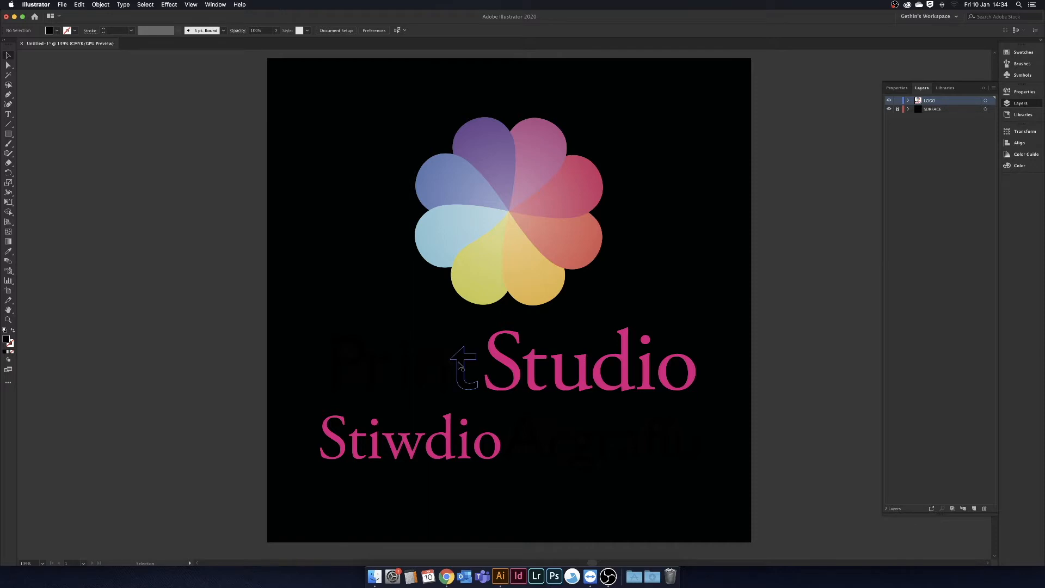
mouse_move(572, 446)
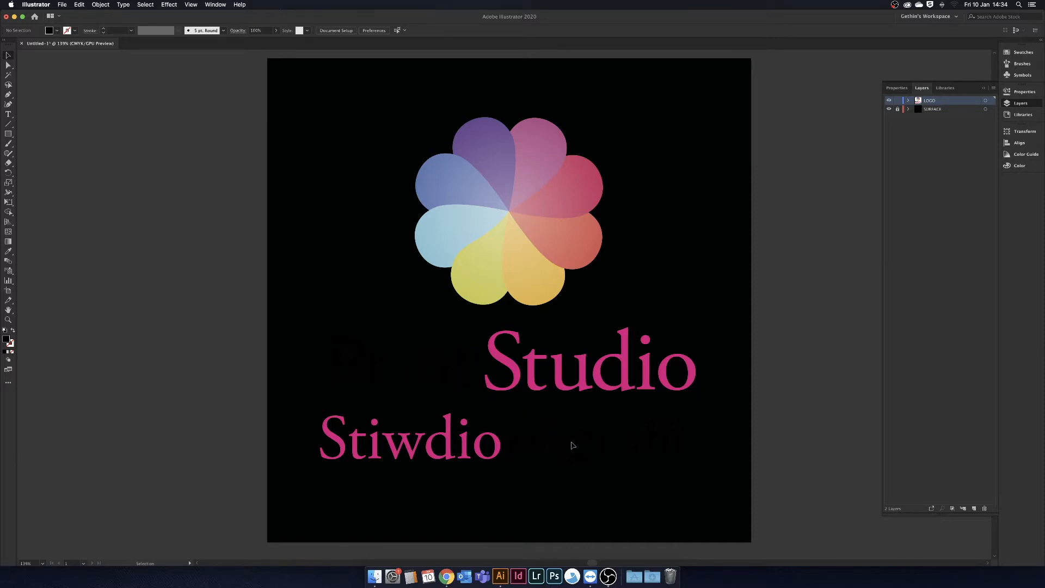
mouse_move(553, 446)
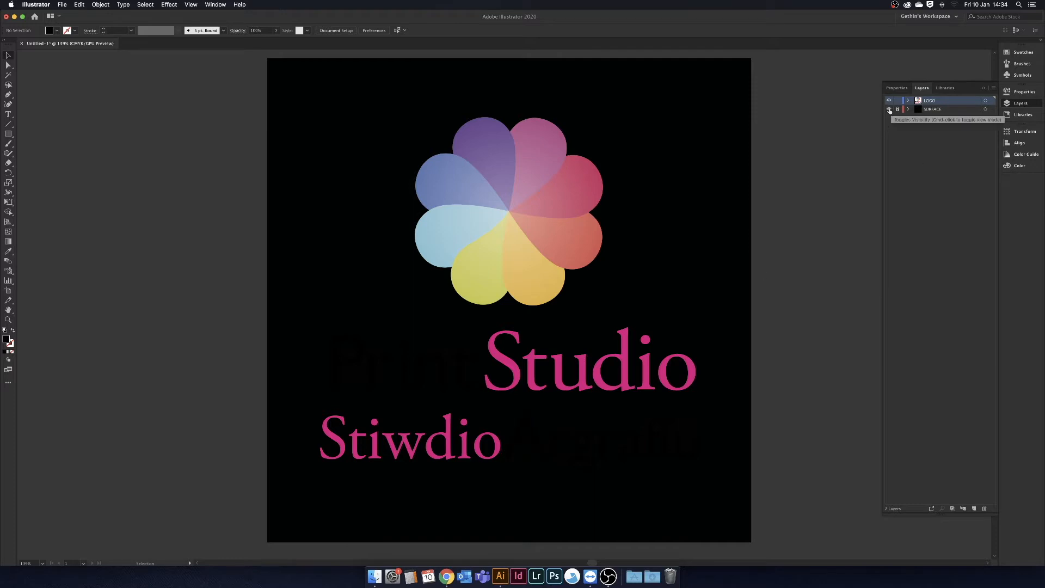
- Hide SURFACE, create a White Base layer and paste a copy of the LOGO artwork onto it
left_click(888, 109)
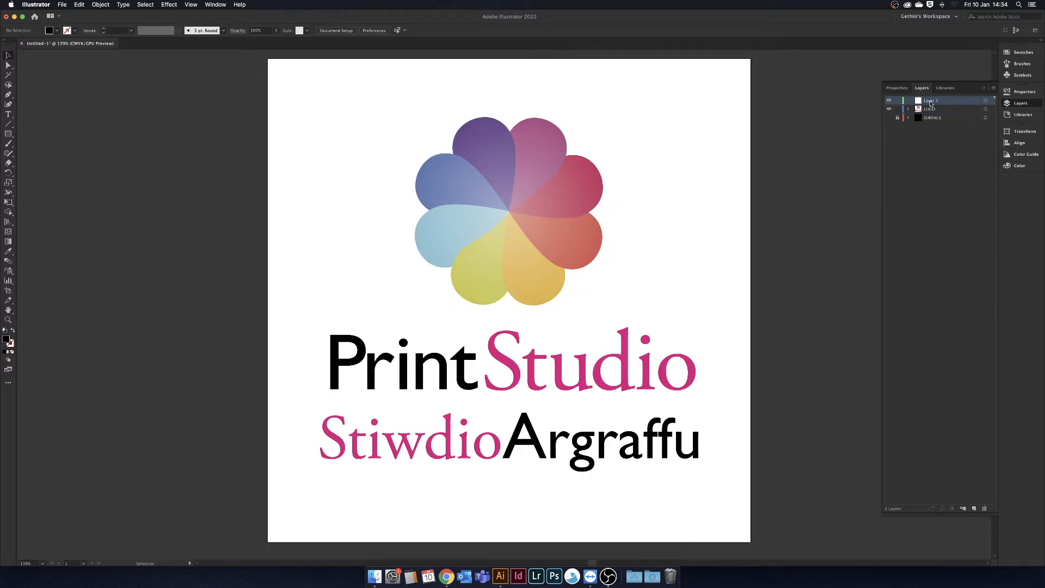
double_click(933, 100)
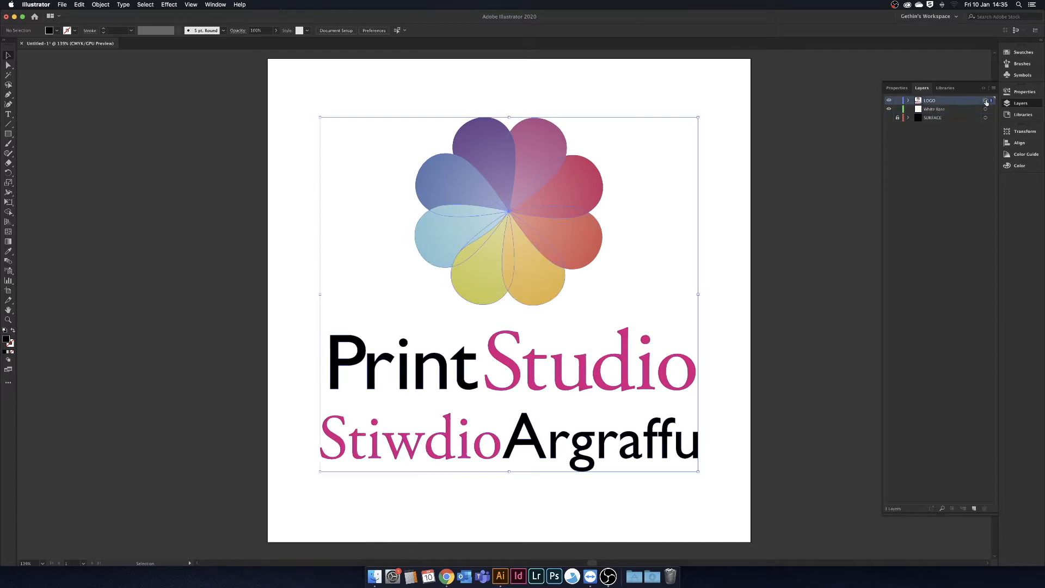
left_click(78, 4)
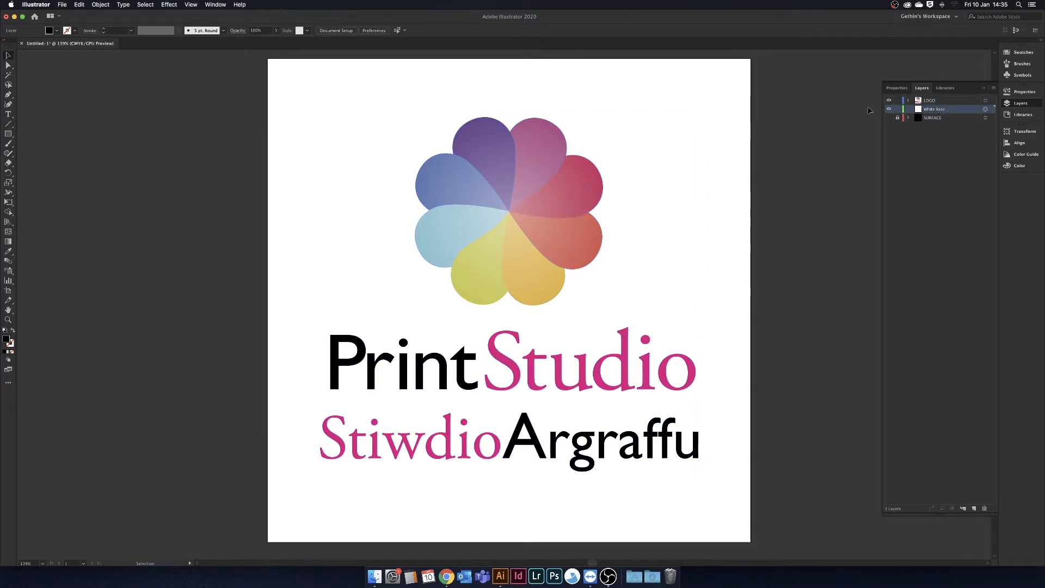
left_click(78, 5)
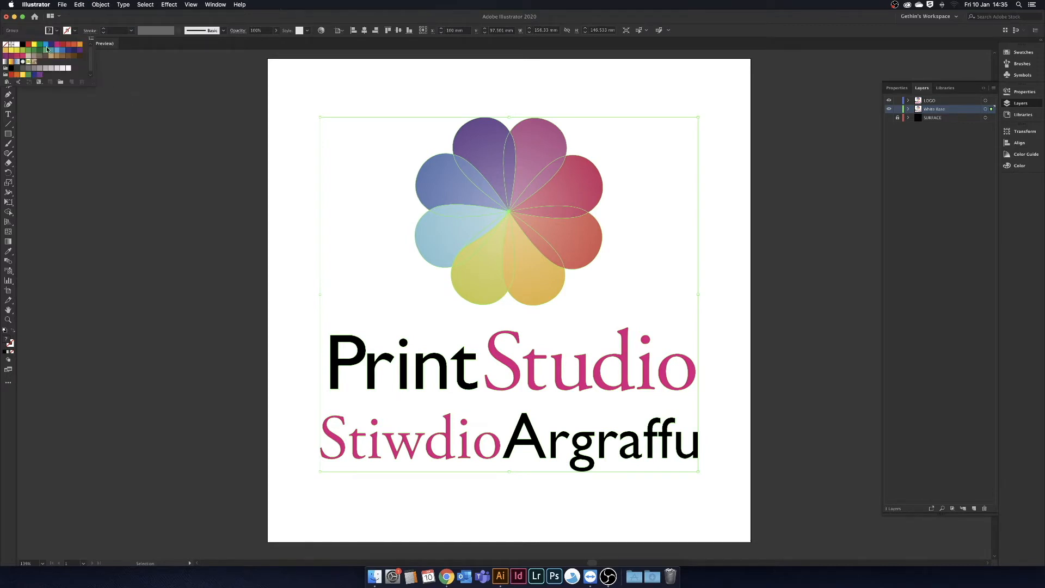
mouse_move(46, 48)
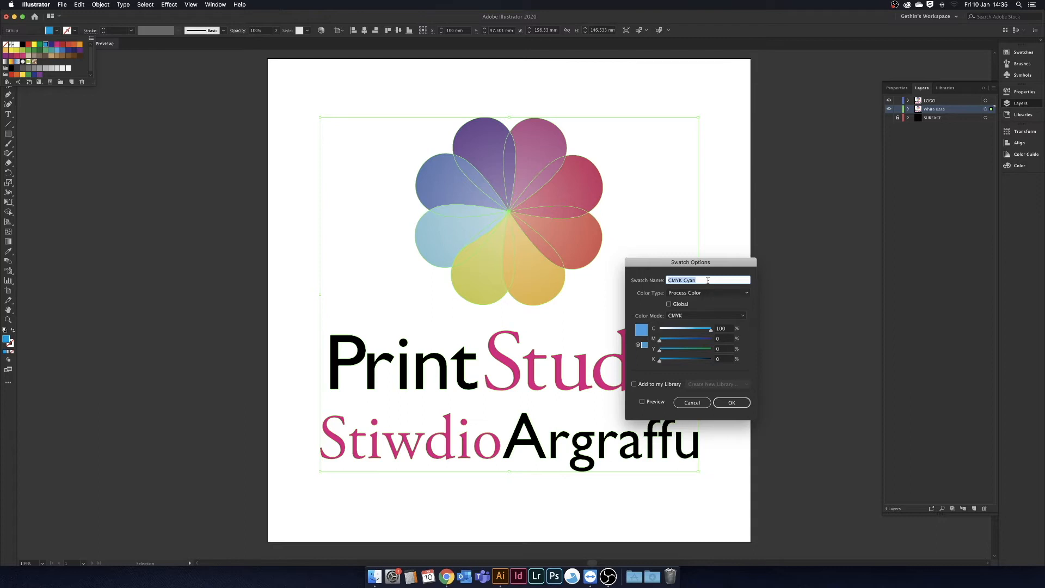
- Rename the cyan swatch to RDG_WHITE and set it as a Spot Color
type("R")
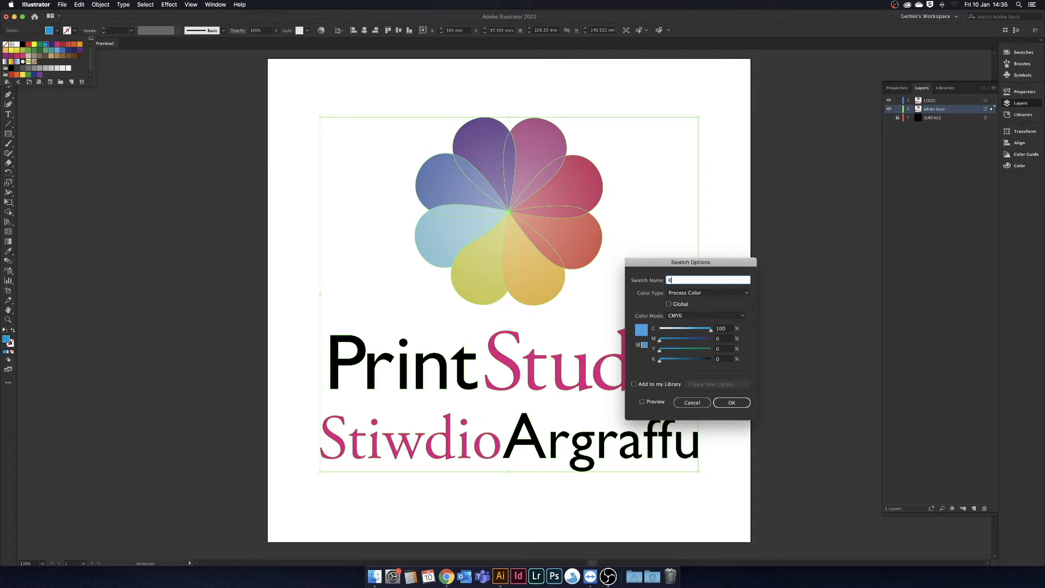
type("RDG_WHITE")
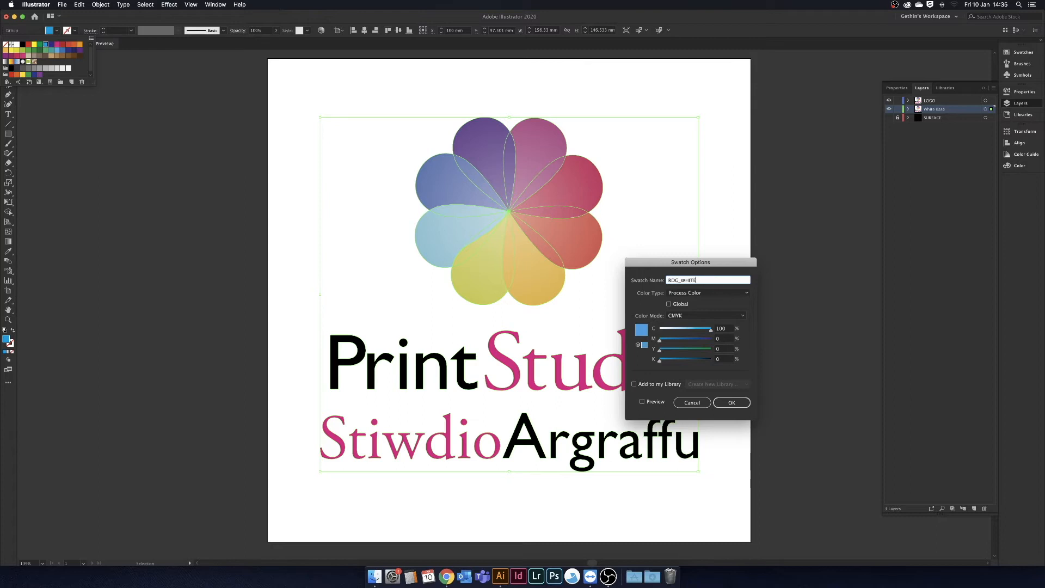
left_click(707, 293)
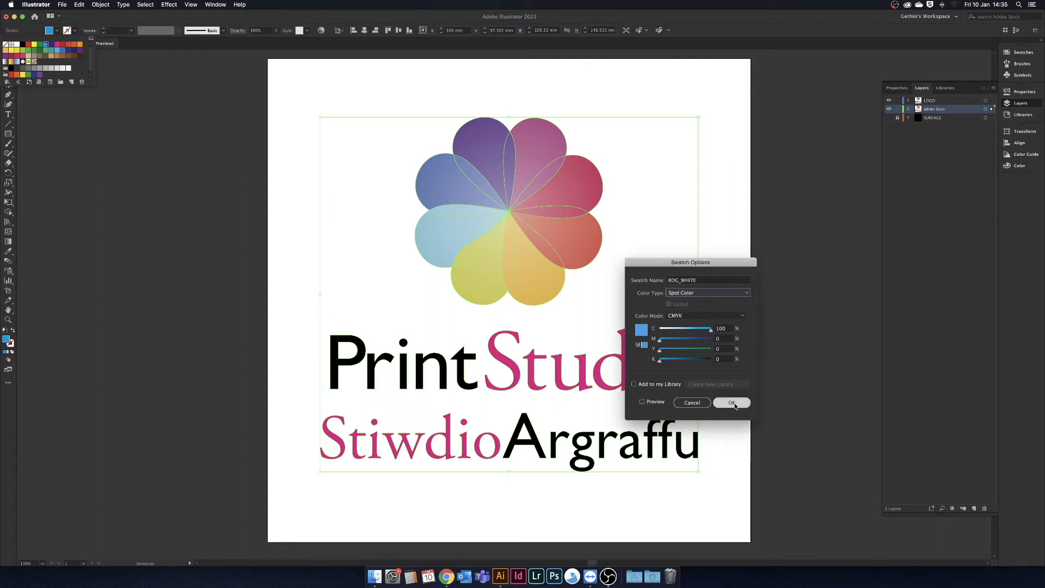
left_click(732, 402)
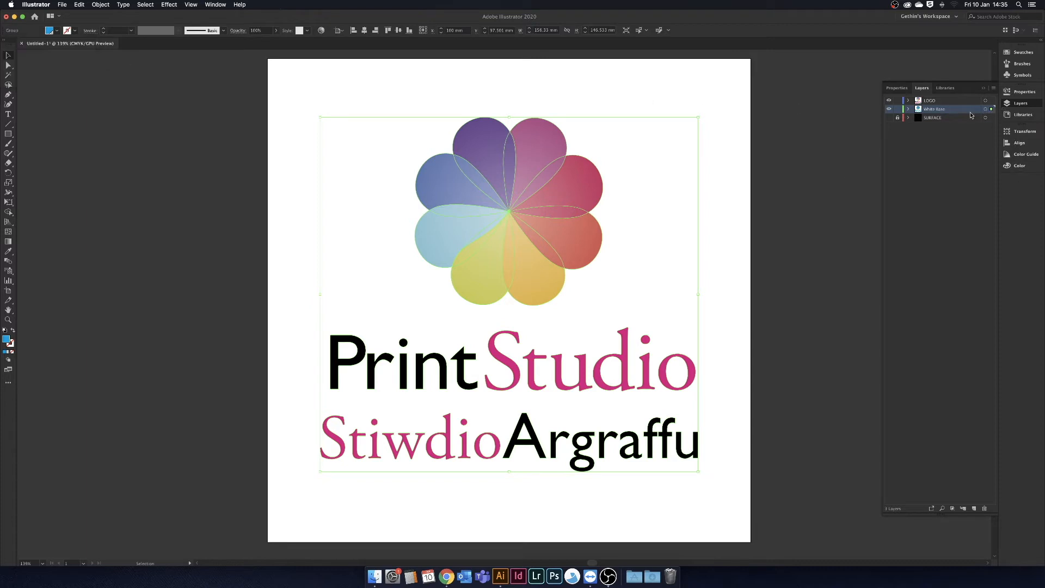
- Enter the logo group and recolour the black words Print and Argraffu with RDG_WHITE
left_click(890, 100)
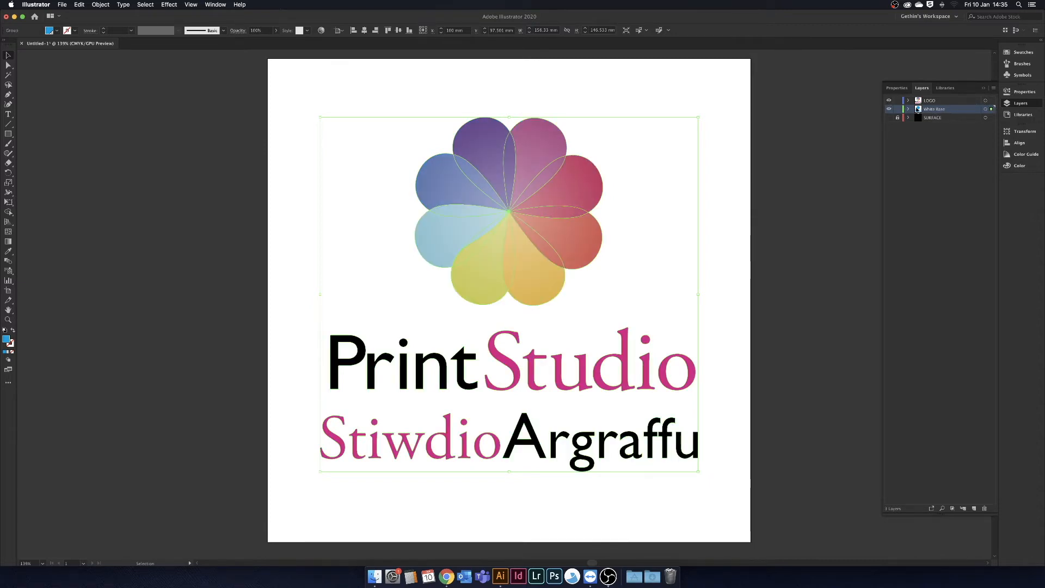
left_click(261, 409)
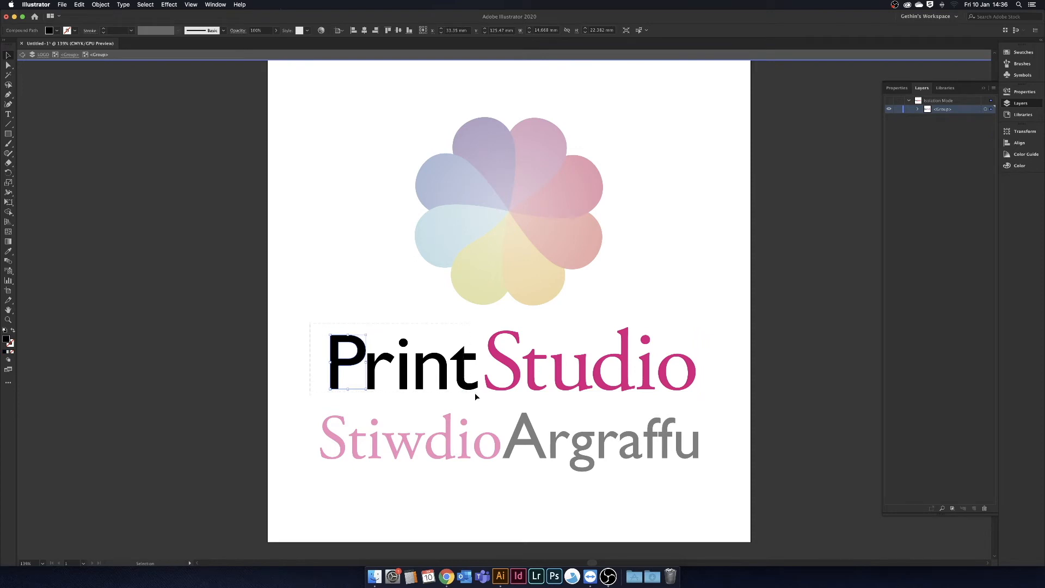
left_click(57, 30)
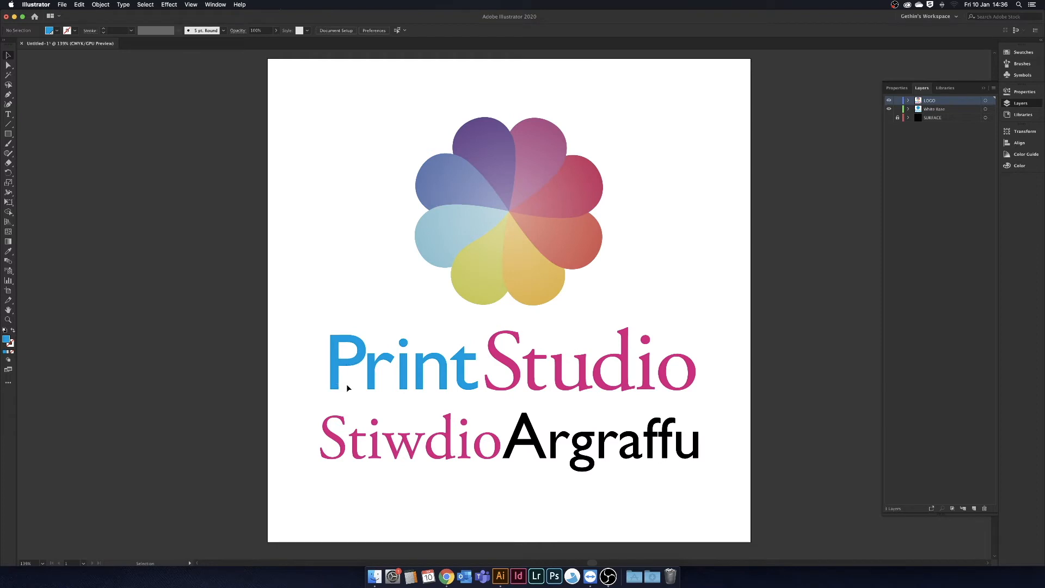
mouse_move(310, 306)
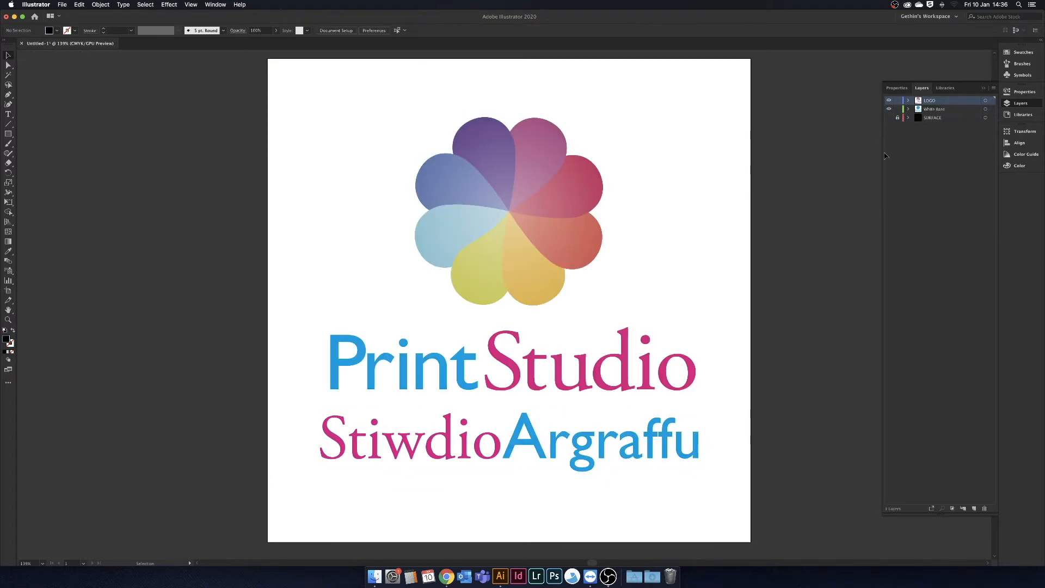
- Check the base with LOGO toggled, show SURFACE again and exit the isolated group
left_click(889, 105)
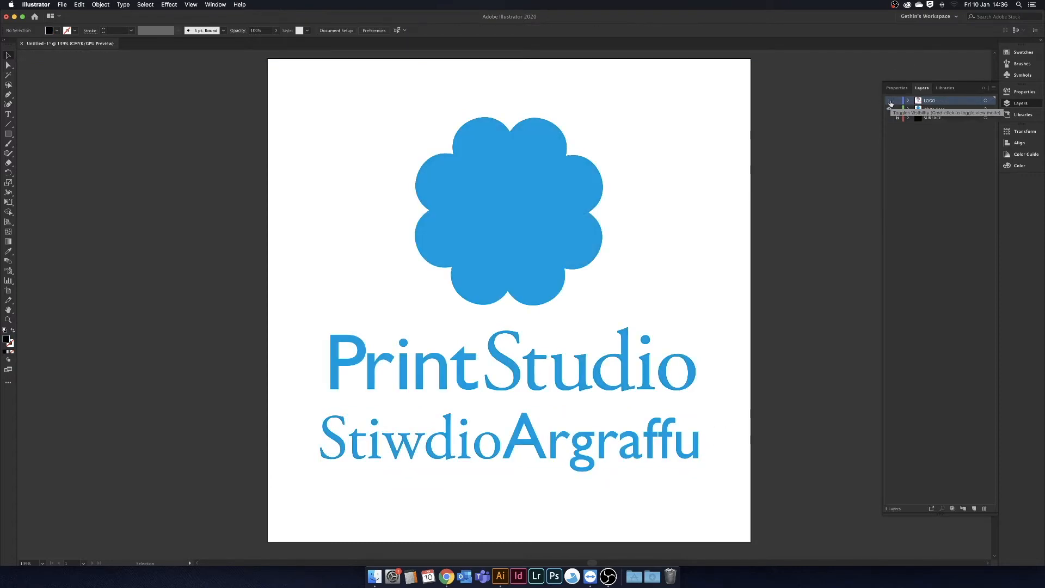
left_click(889, 100)
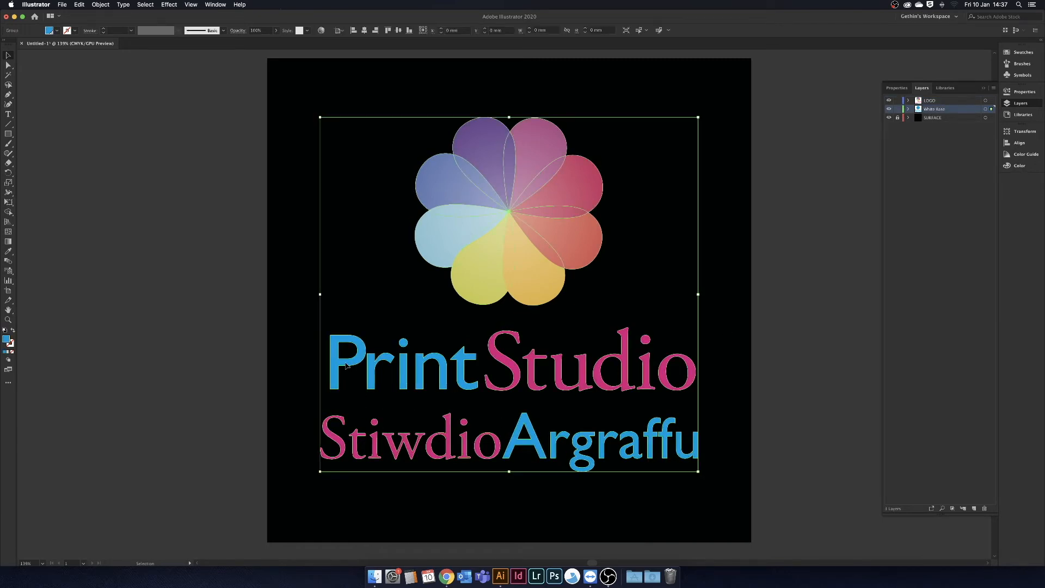
double_click(348, 362)
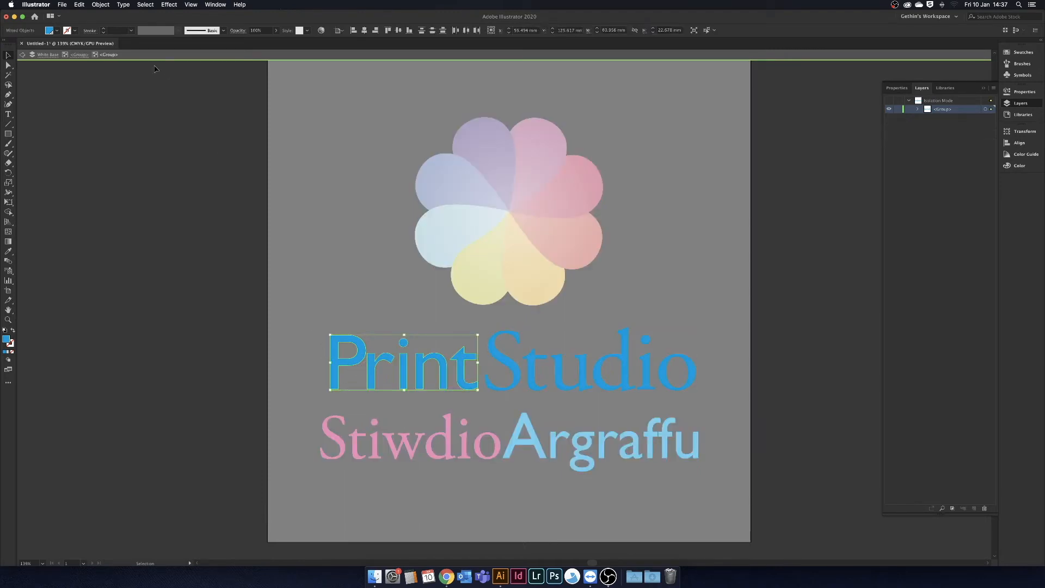
left_click(51, 30)
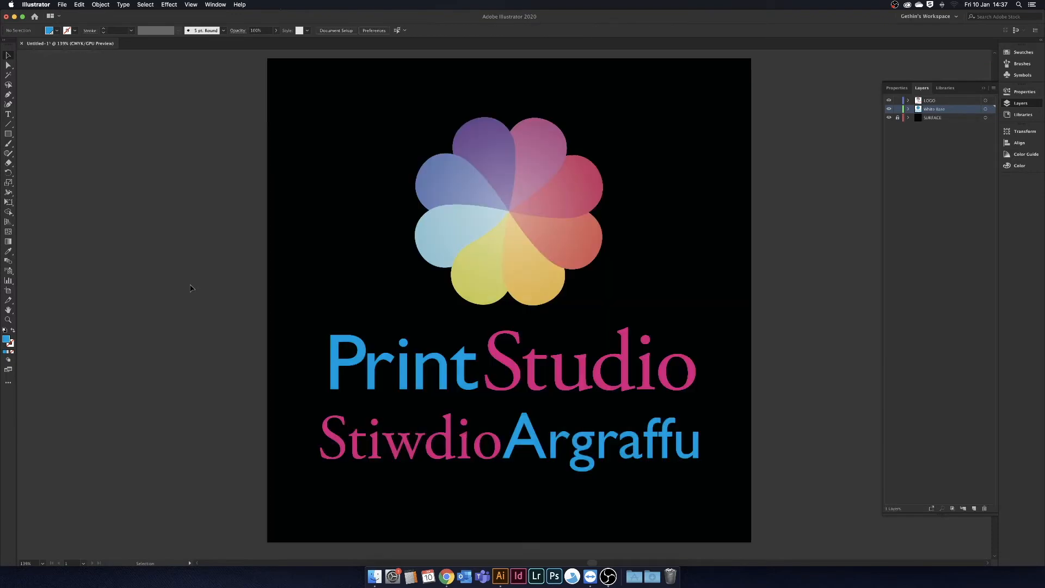
mouse_move(794, 200)
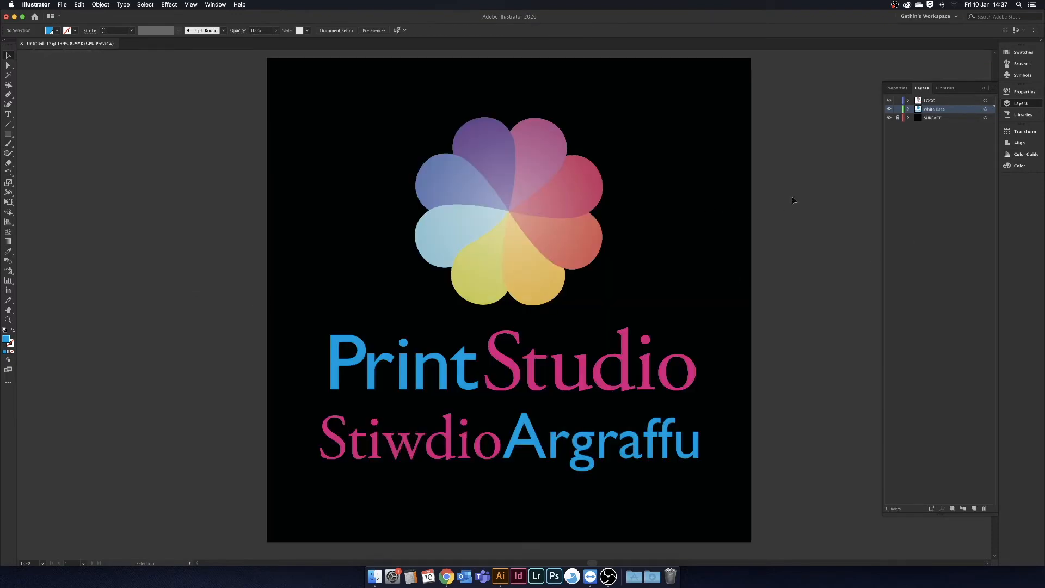
mouse_move(530, 239)
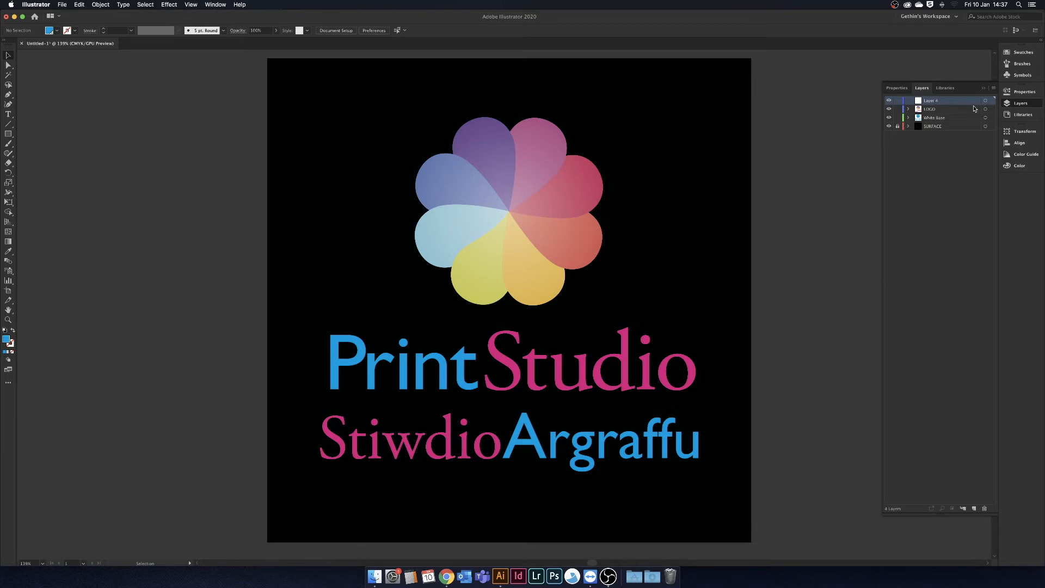
- Rename the new top layer to Gloss Emboss and select its flower artwork
double_click(940, 100)
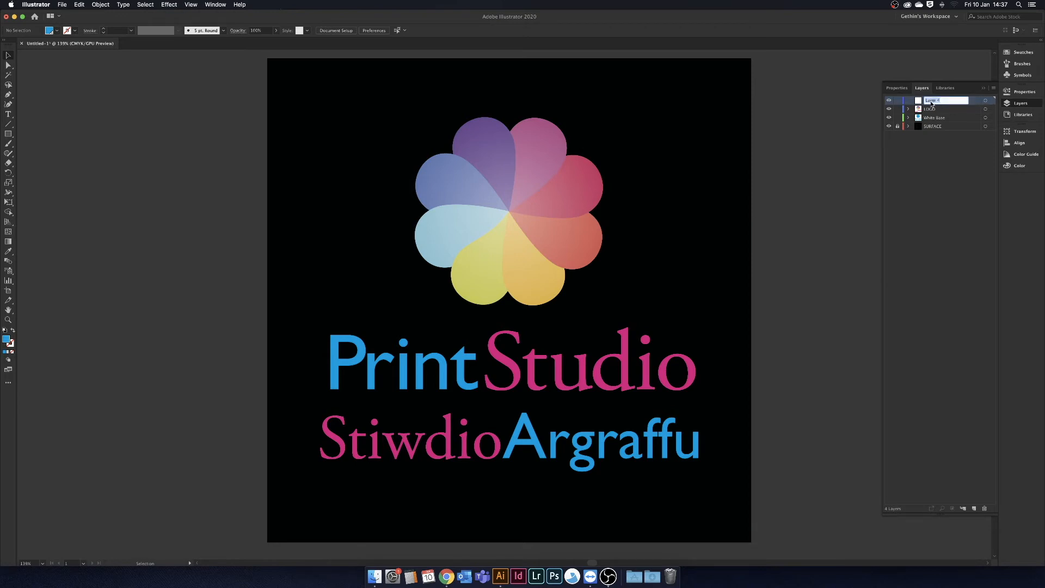
type("Gloss Emboss")
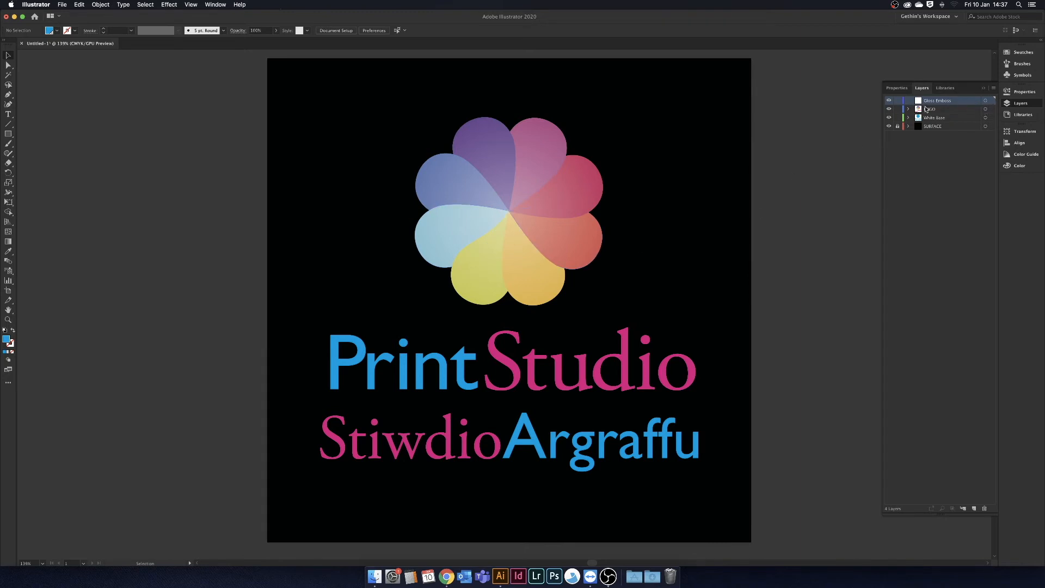
left_click(899, 118)
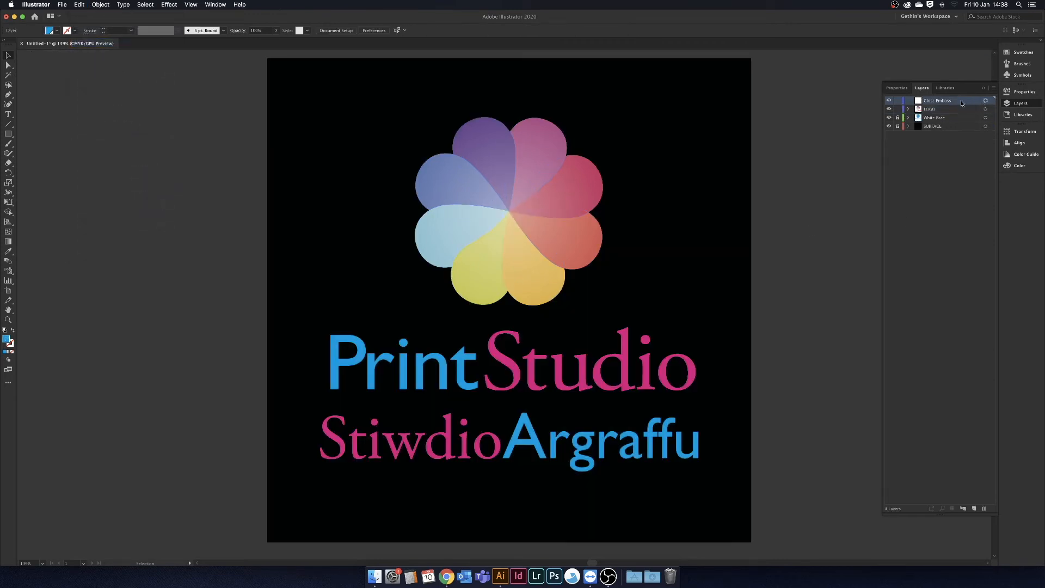
left_click(79, 4)
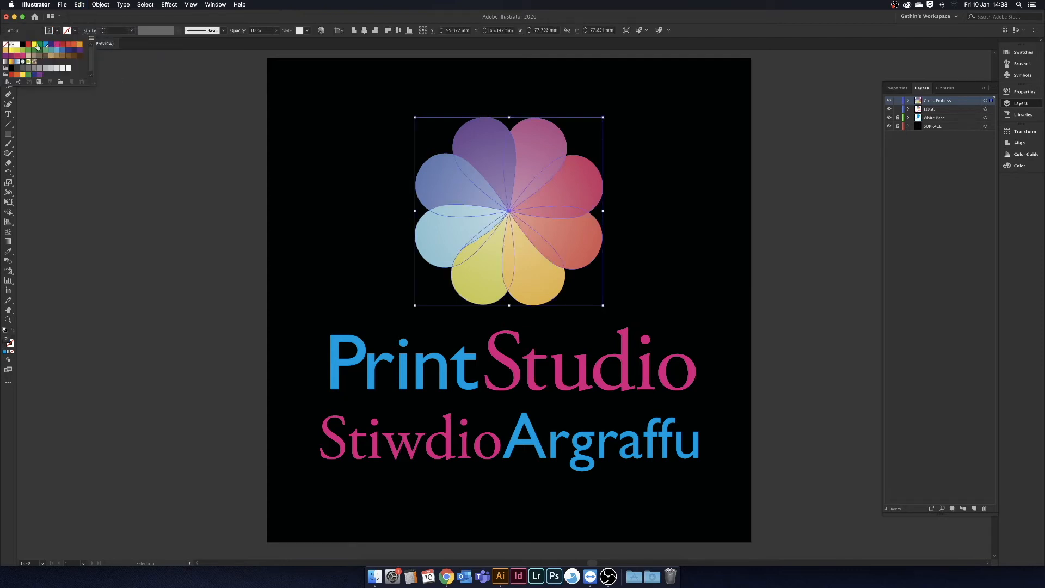
- Fill the flower with the yellow swatch renamed RDG_GLOSS and set as a Spot Color
double_click(33, 44)
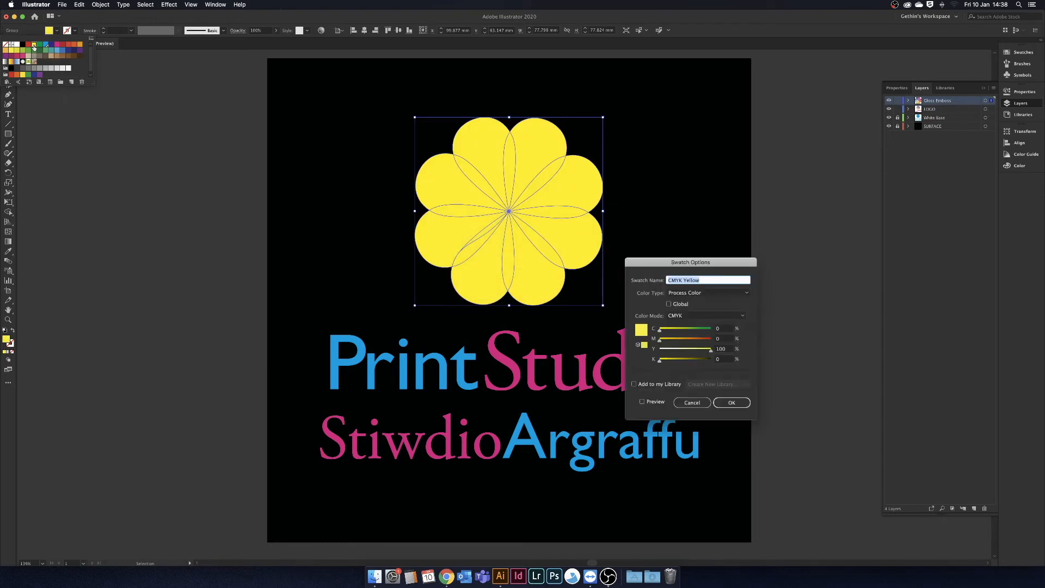
type("RDG_")
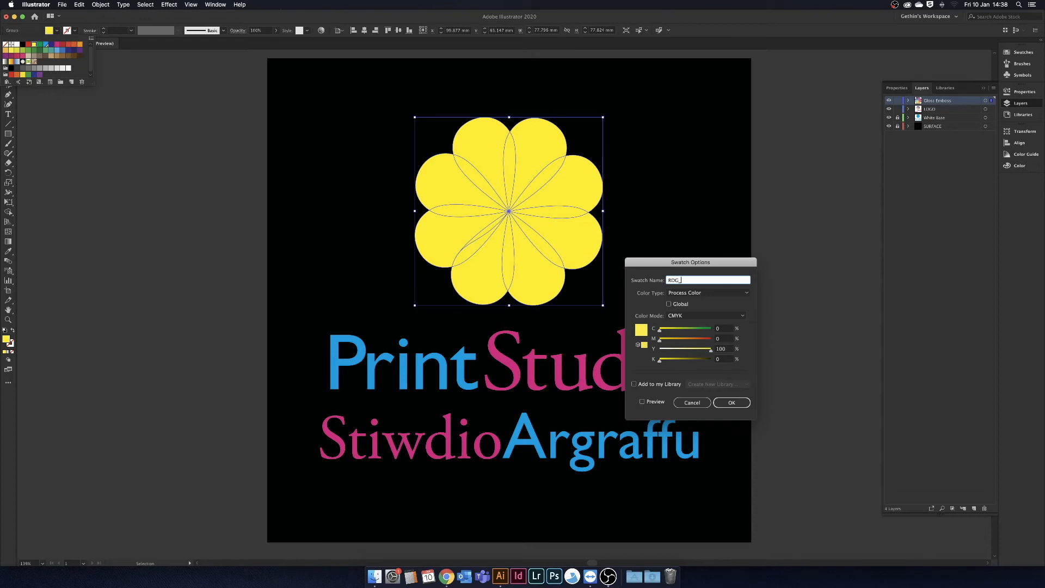
left_click(707, 293)
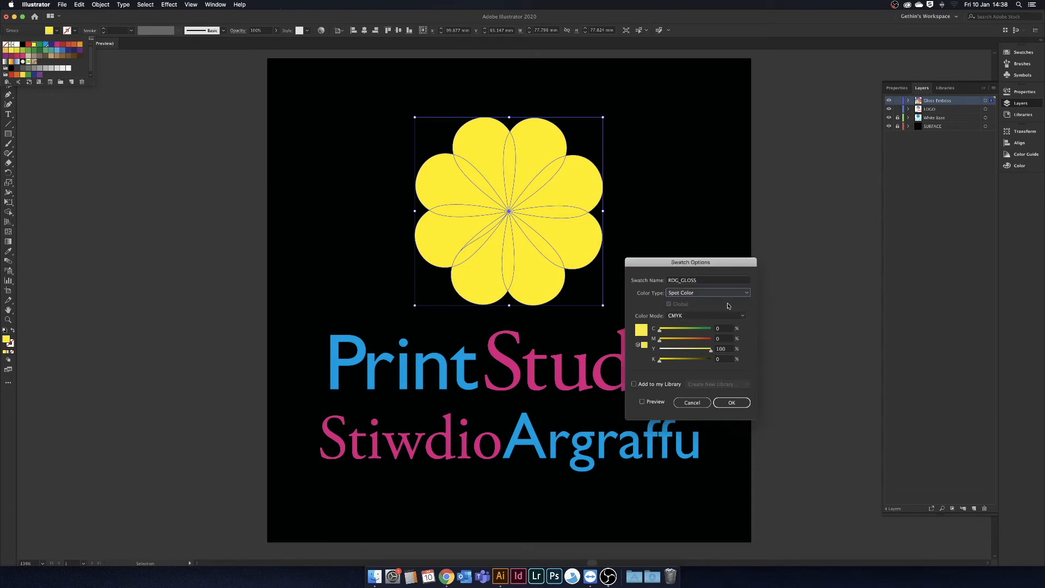
left_click(731, 401)
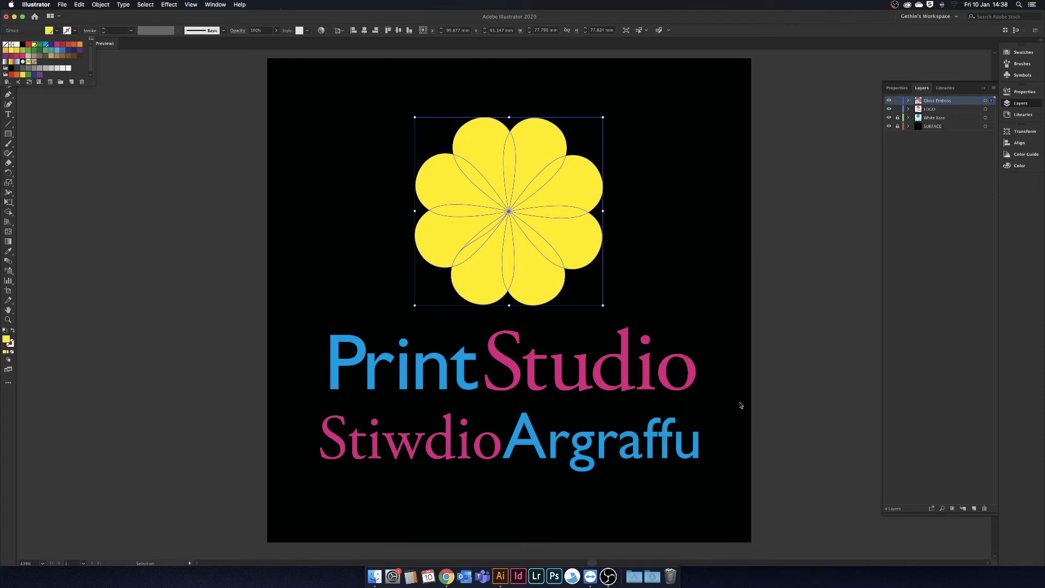
mouse_move(790, 237)
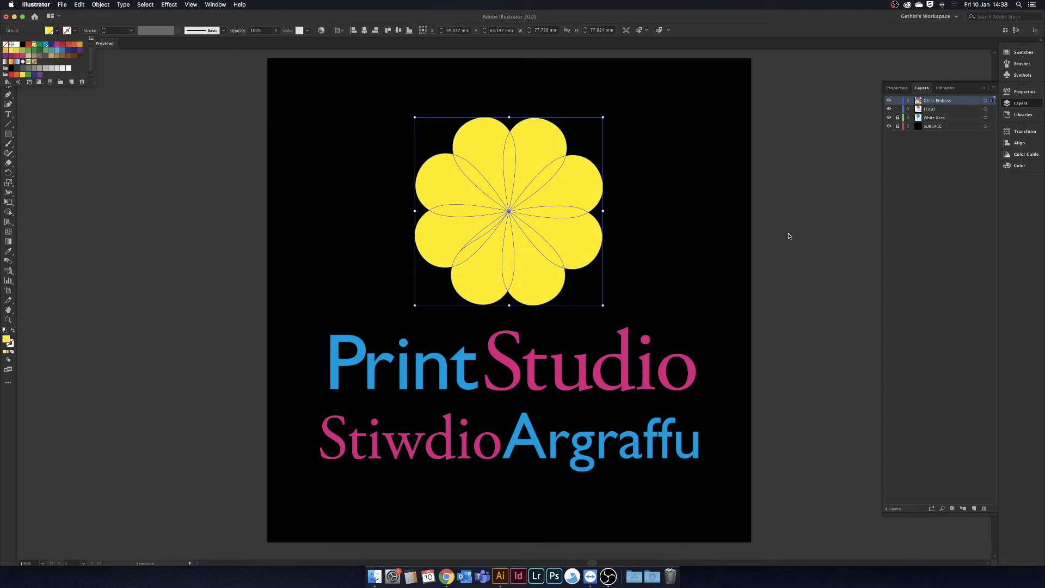
mouse_move(792, 233)
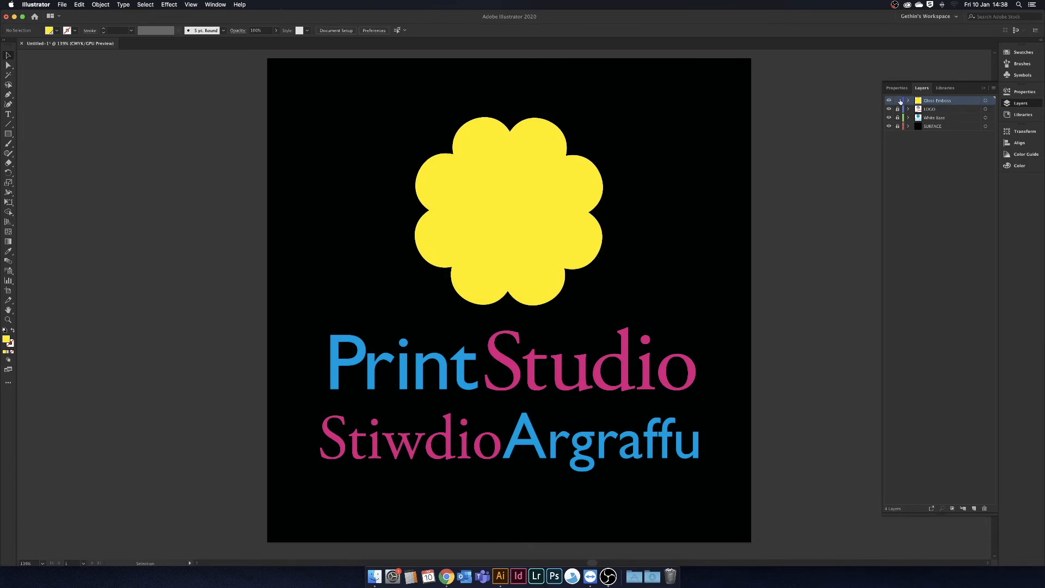
- Keep Gloss Emboss beneath LOGO, then hide the logo and surface to isolate the yellow flower
left_click(888, 101)
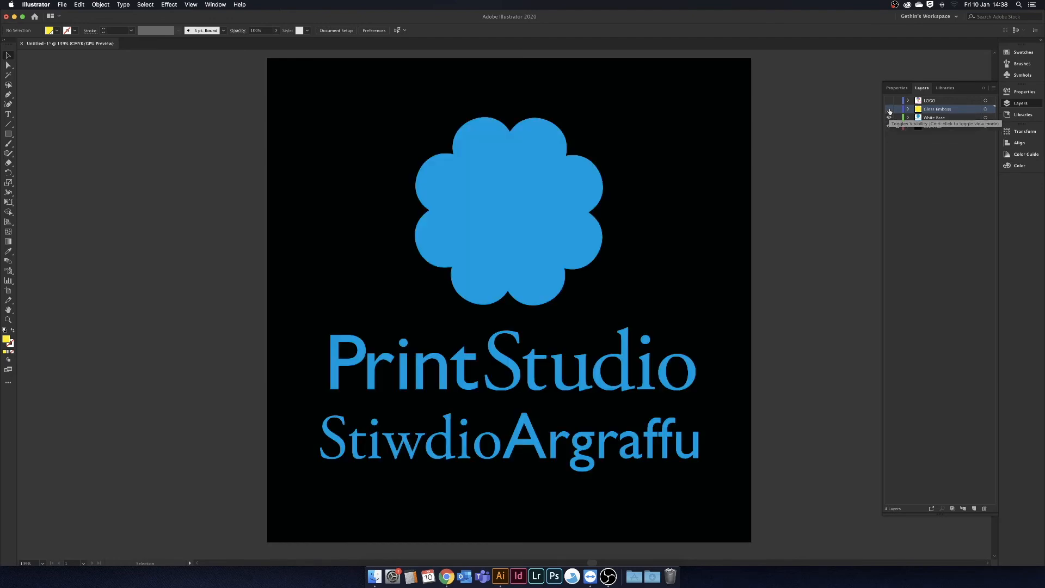
left_click(889, 109)
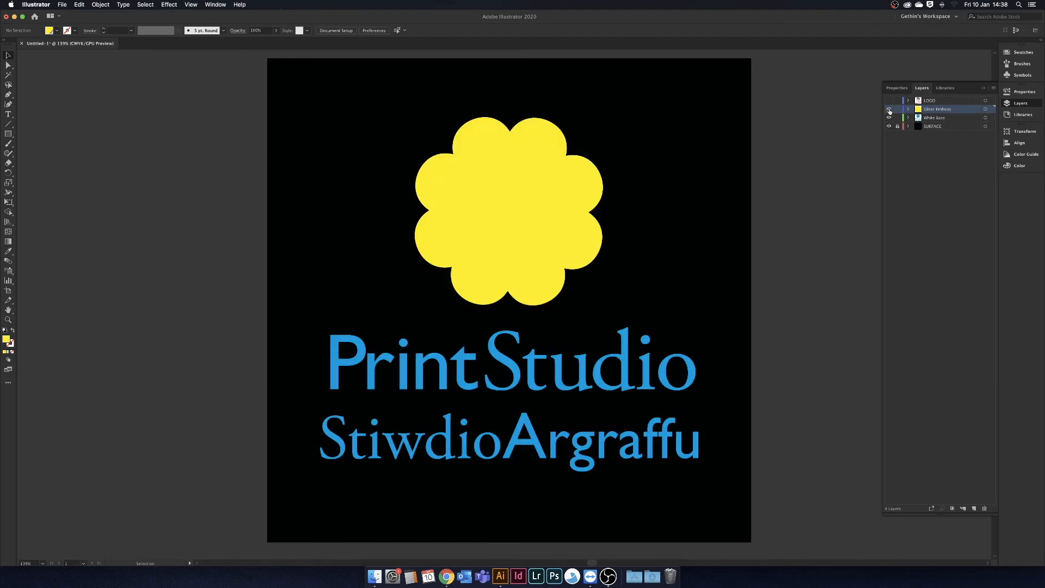
left_click(889, 108)
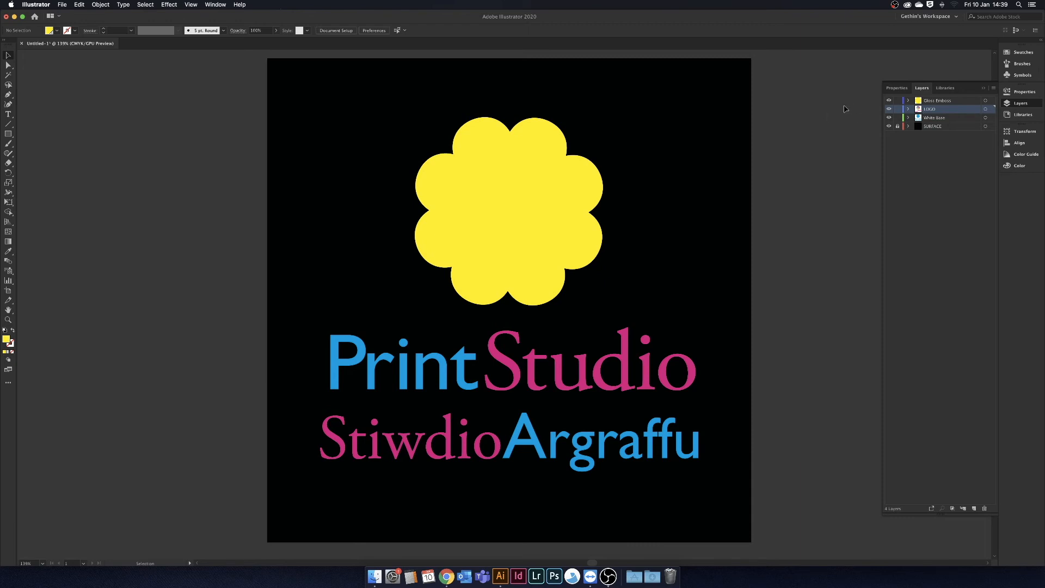
mouse_move(948, 106)
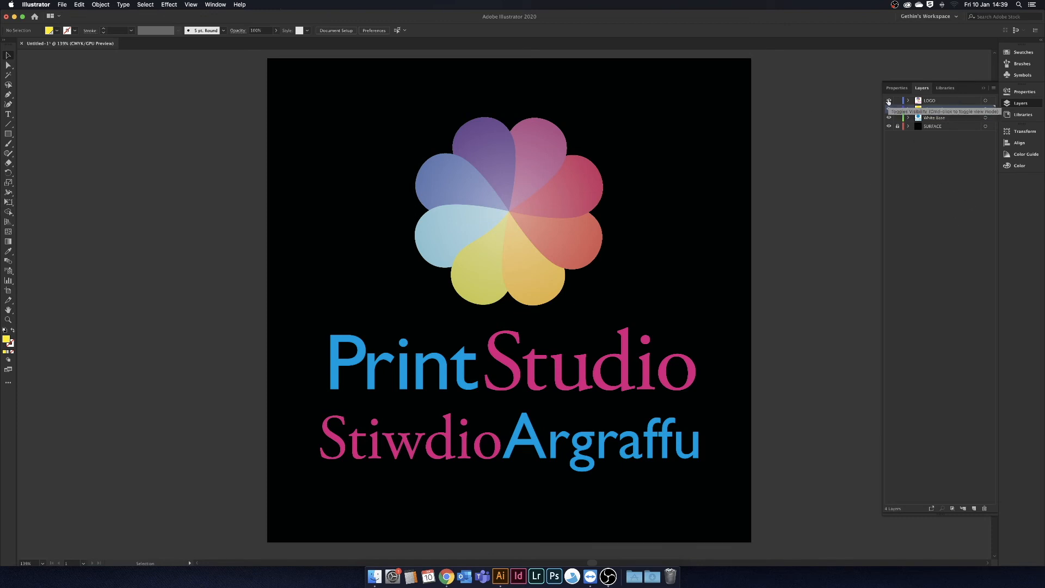
left_click(889, 100)
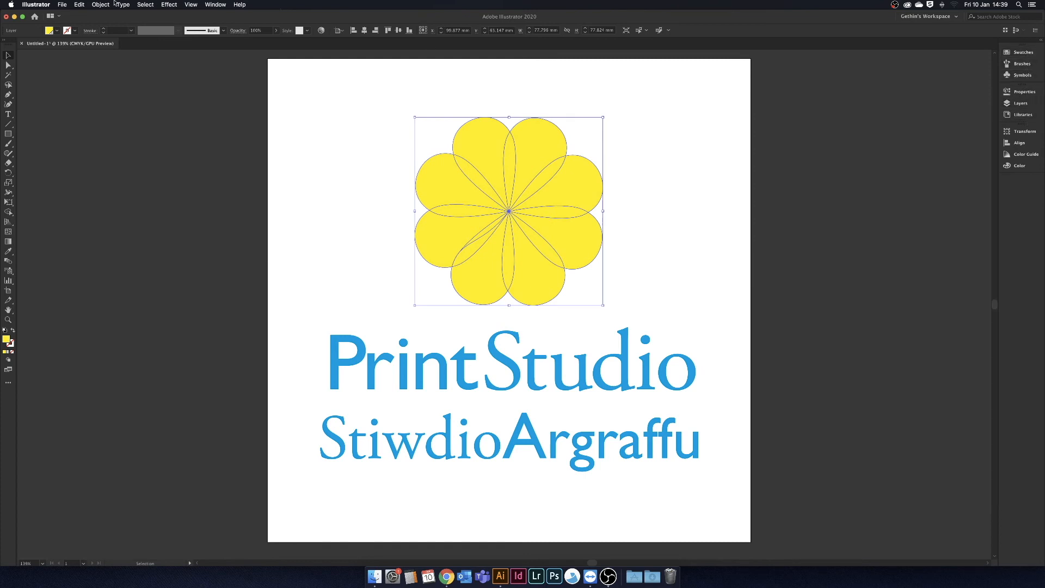
- Unite the yellow flower's overlapping petals into one shape with Pathfinder
left_click(167, 4)
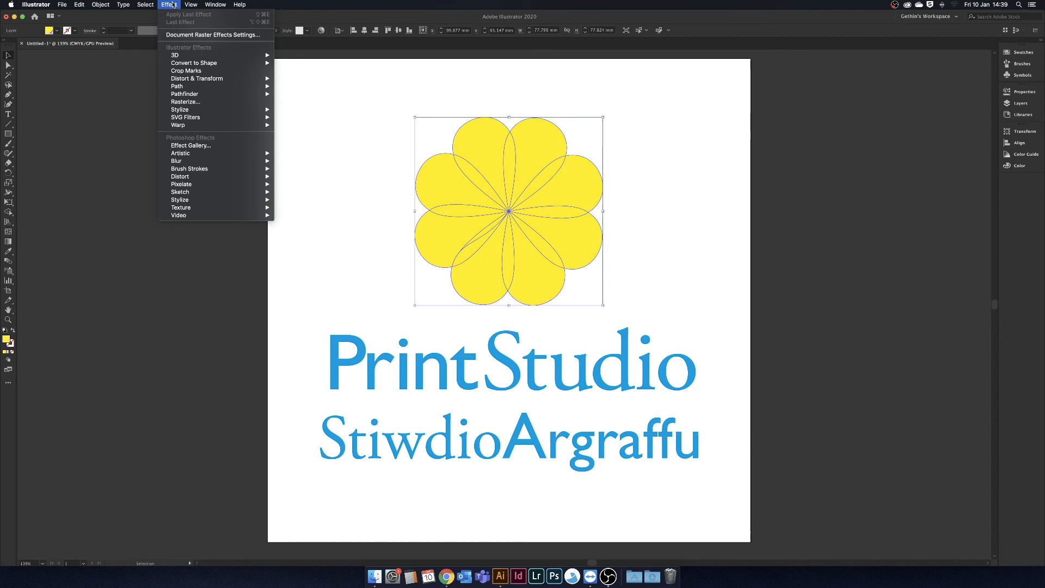
left_click(214, 4)
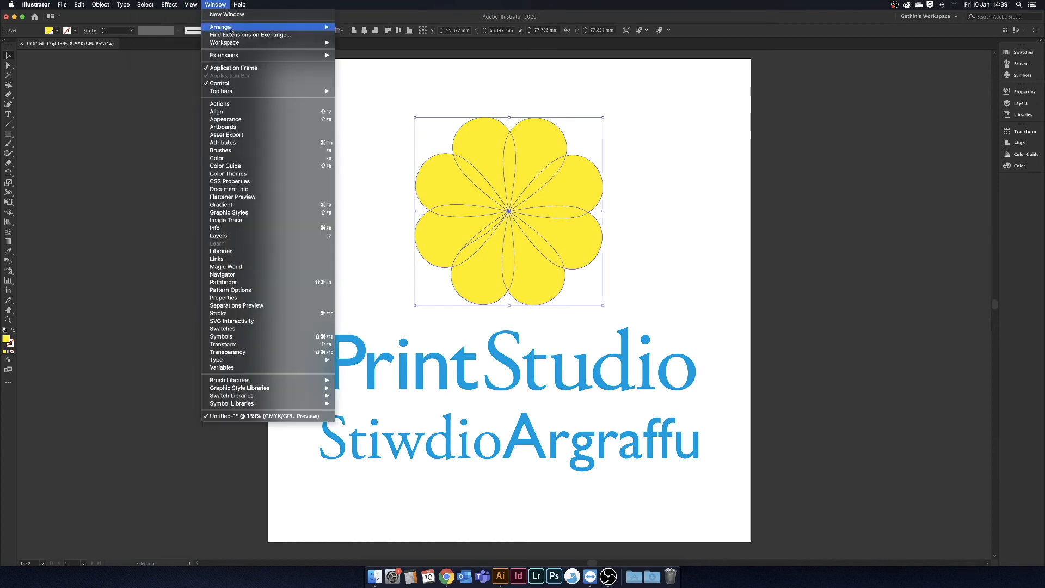
mouse_move(223, 282)
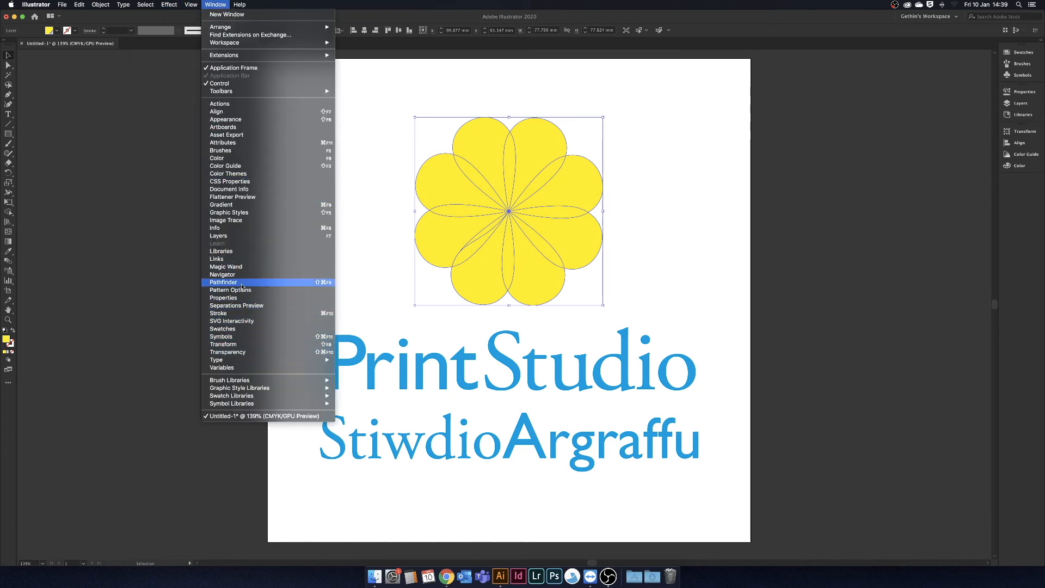
left_click(224, 282)
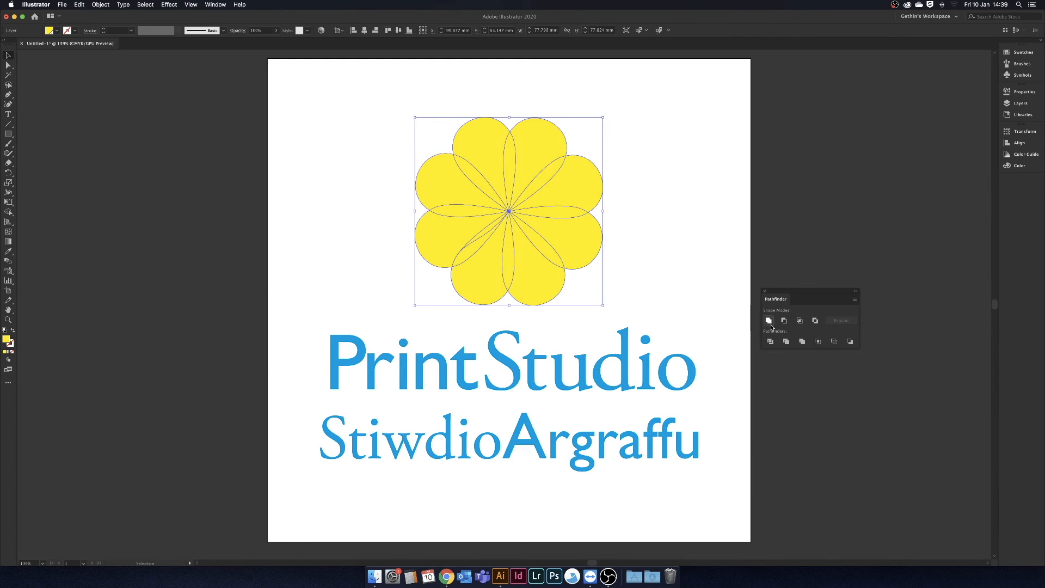
left_click(770, 321)
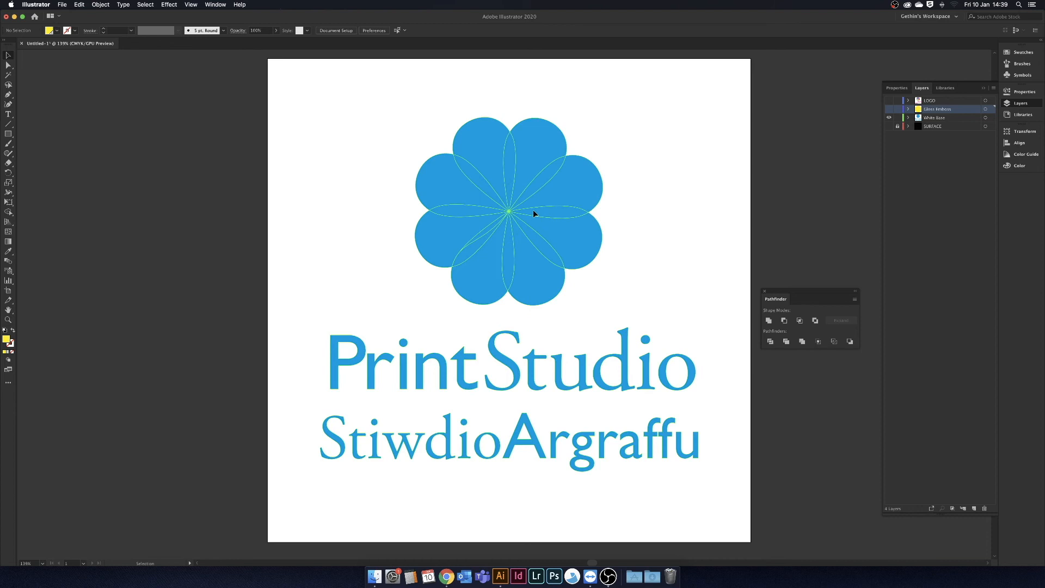
- Inspect the white spot flower group, leave isolation, then reveal all layers to show the full-colour logo
double_click(508, 210)
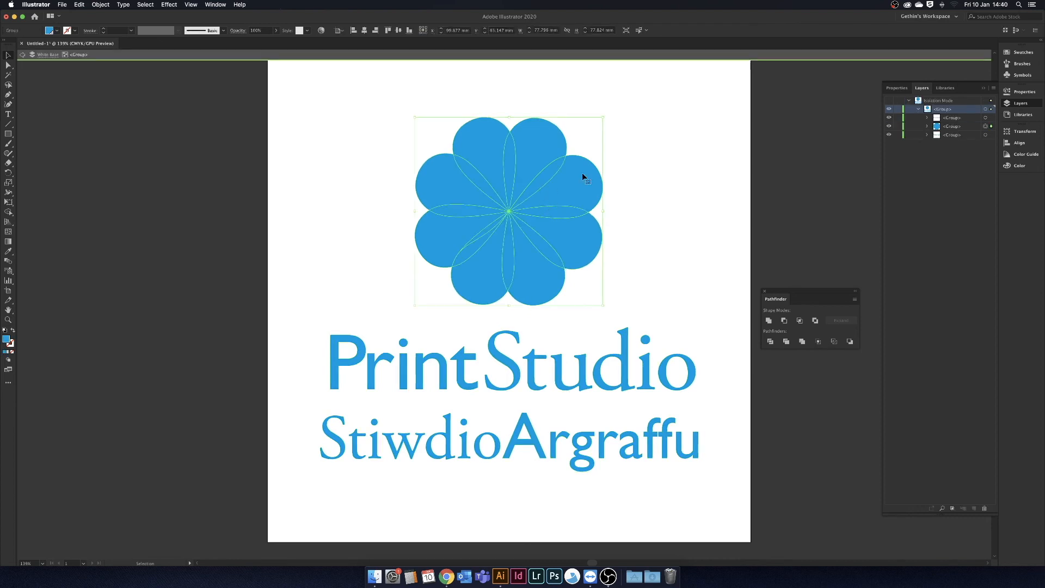
left_click(770, 320)
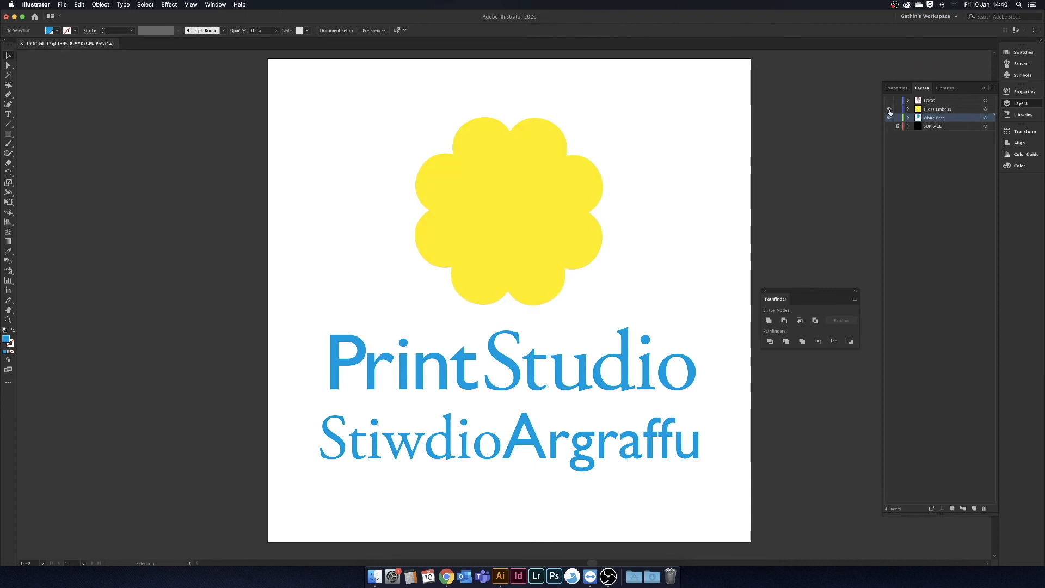
left_click(889, 100)
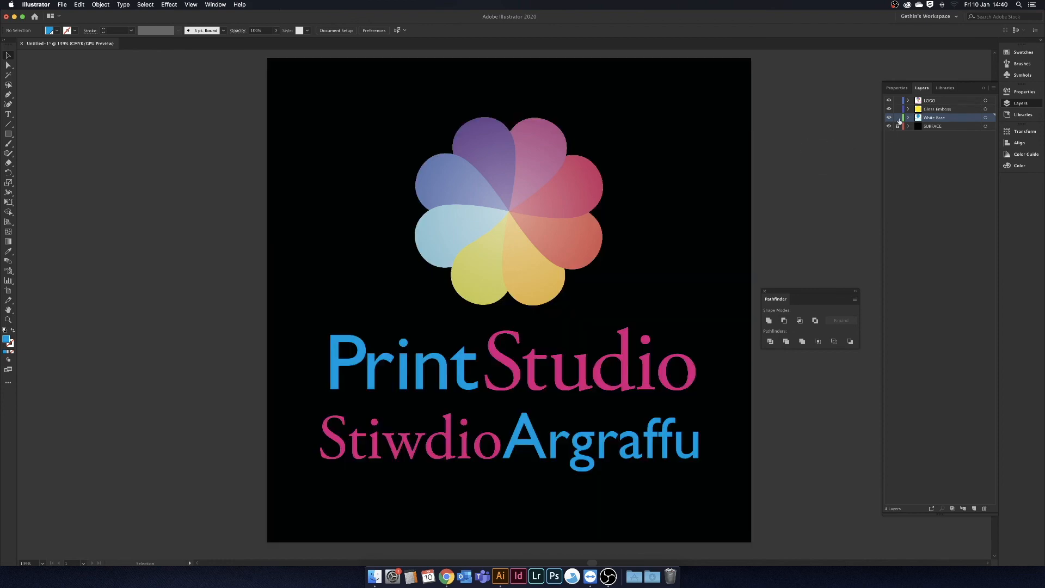
- Hide all but the black SURFACE layer, then show only White Spot and Gloss Emboss
left_click(889, 100)
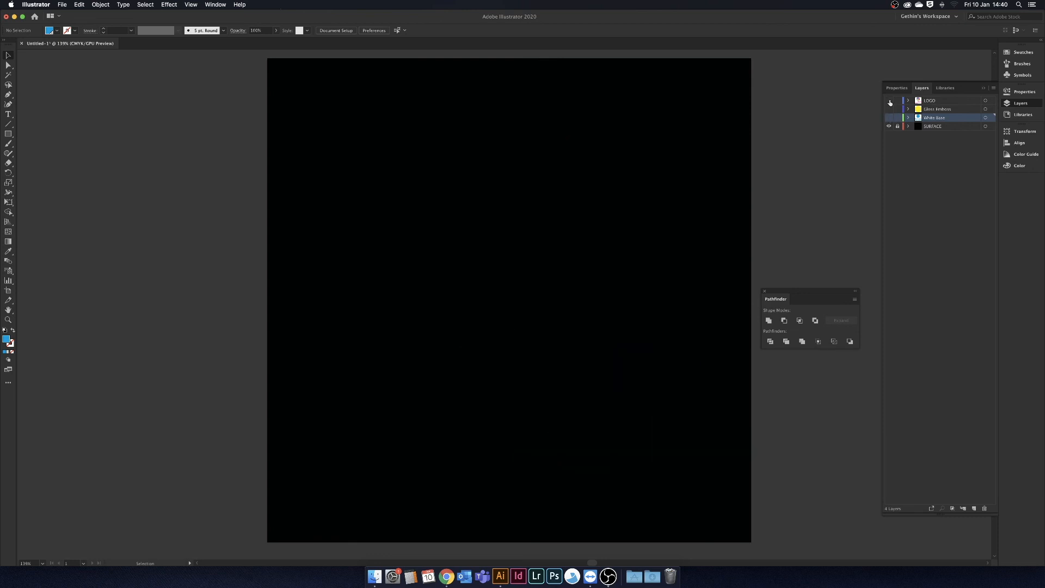
left_click(890, 117)
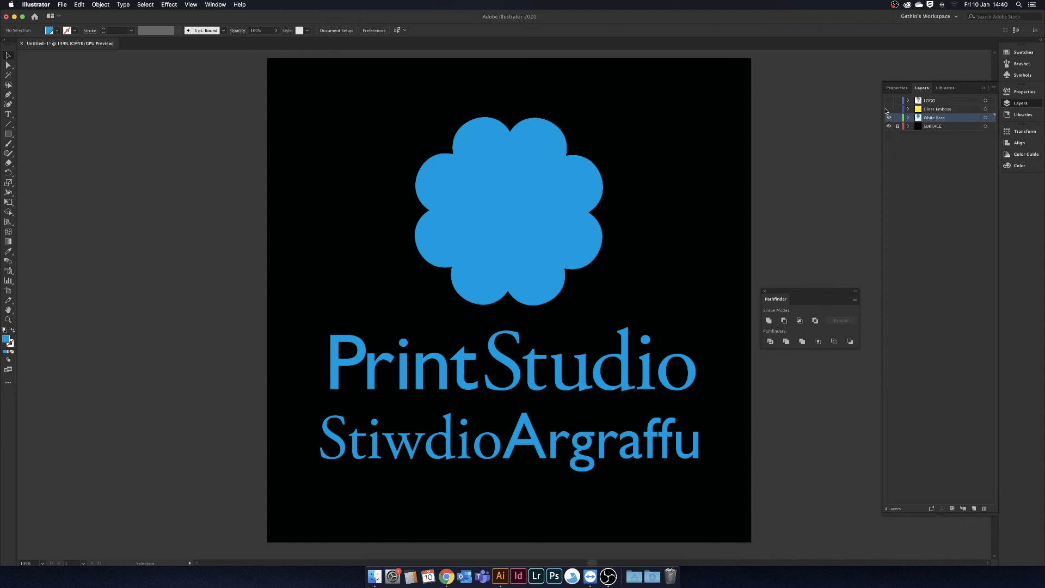
left_click(888, 108)
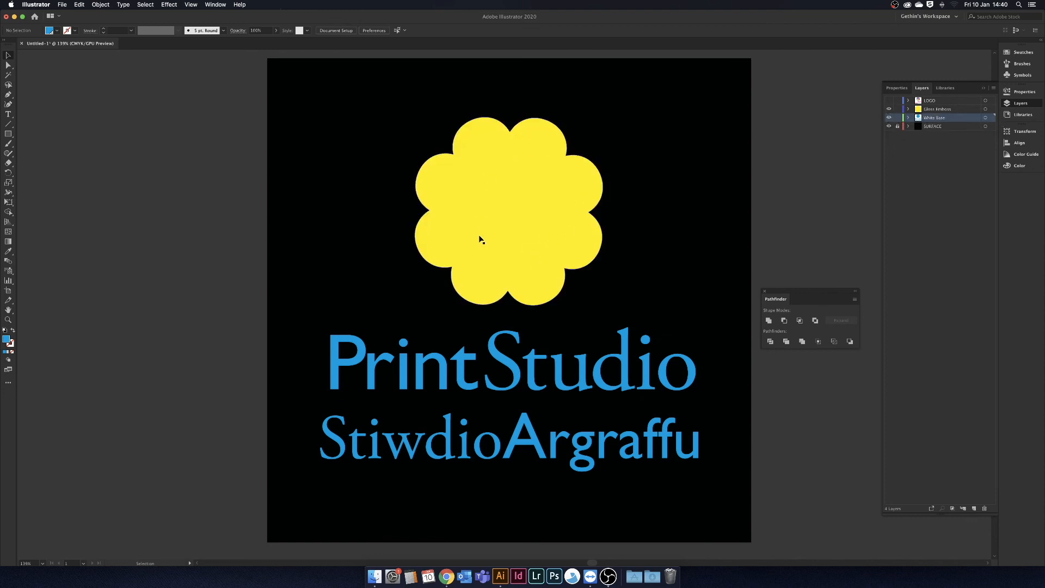